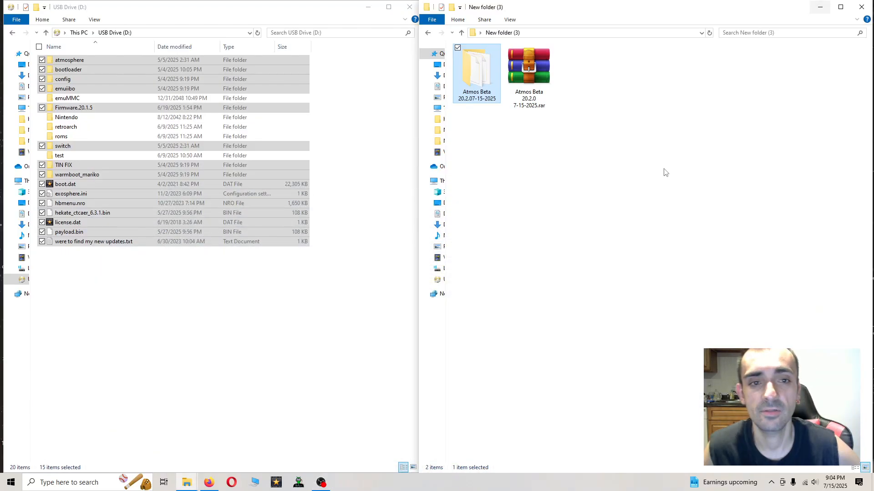
{"action": "mouse_move", "coordinate": [558, 272]}
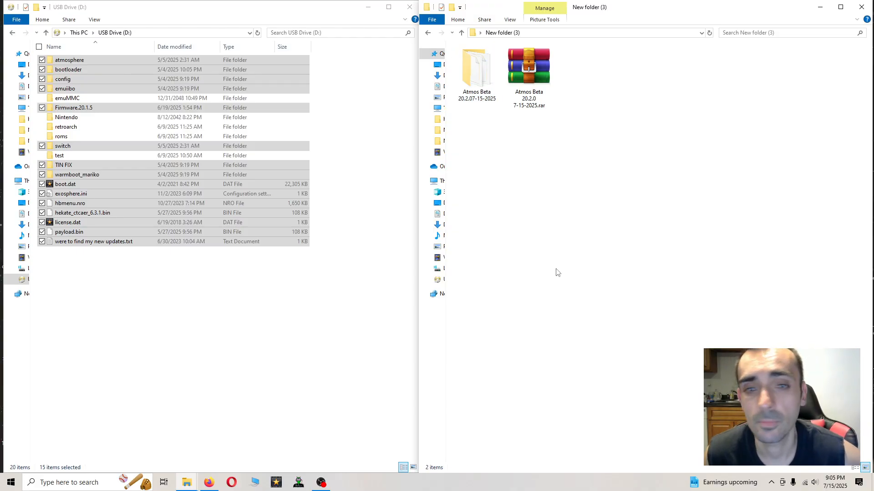
- Show the Atmos Beta 20.2.0 pack's 15 items beside the USB drive contents
{"action": "left_click", "coordinate": [528, 66]}
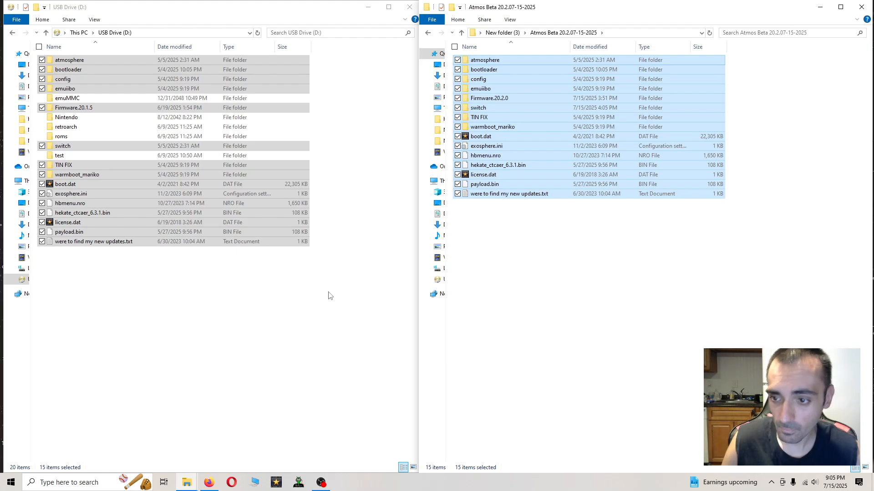
{"action": "mouse_move", "coordinate": [252, 244]}
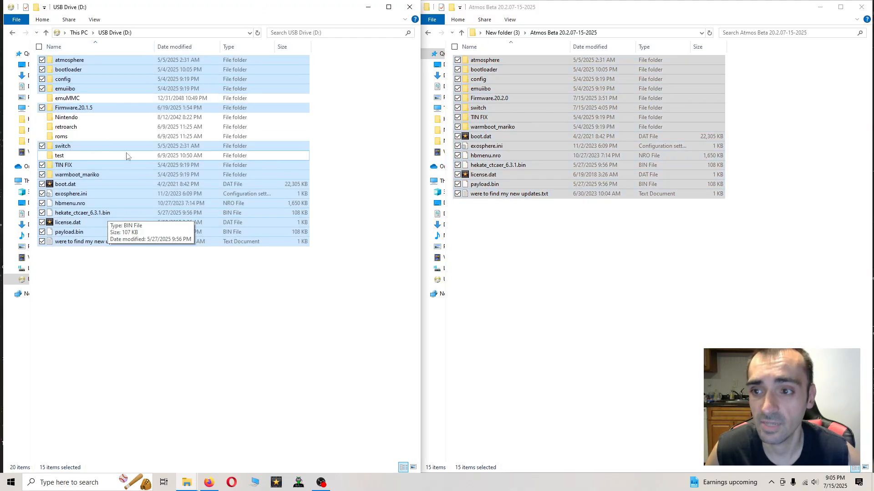
{"action": "mouse_move", "coordinate": [200, 381]}
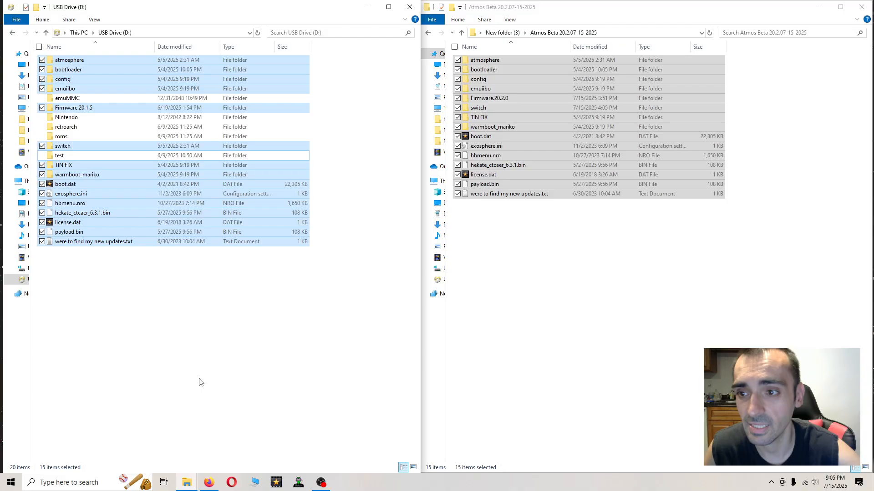
- Permanently delete the 15 old pack items from USB Drive (D:), confirming with Yes
{"action": "key", "text": "Delete"}
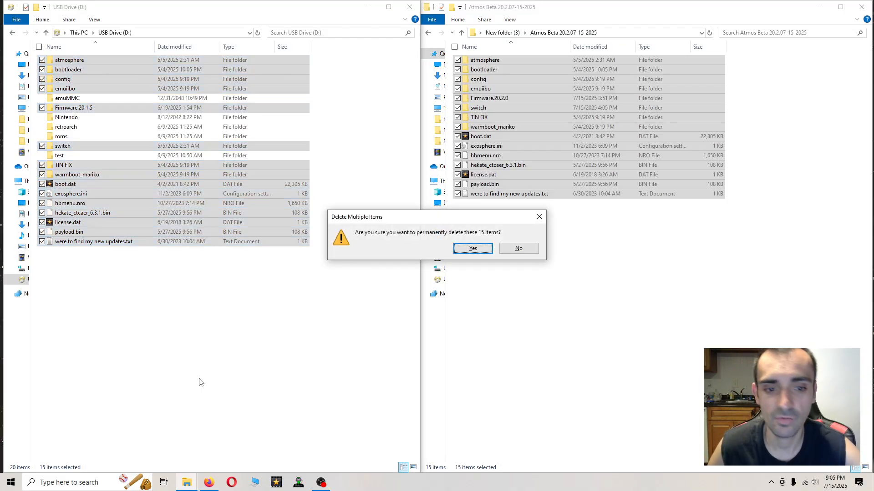
{"action": "left_click", "coordinate": [472, 248]}
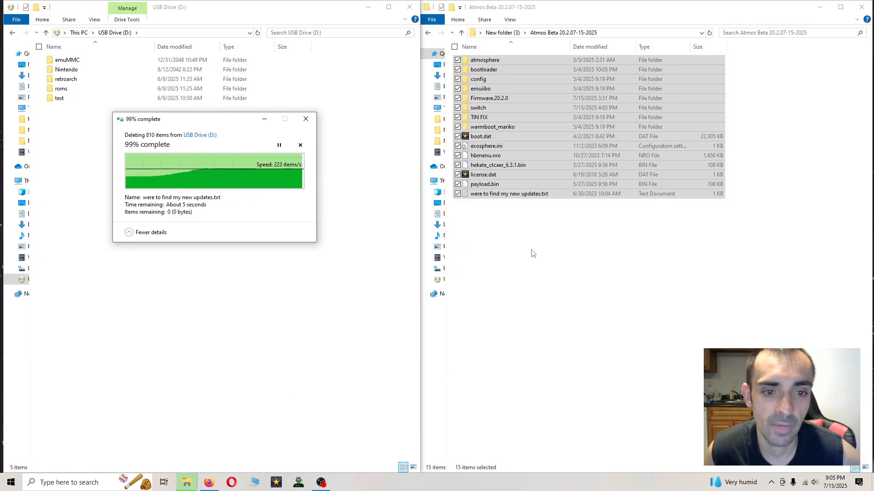
{"action": "mouse_move", "coordinate": [550, 242]}
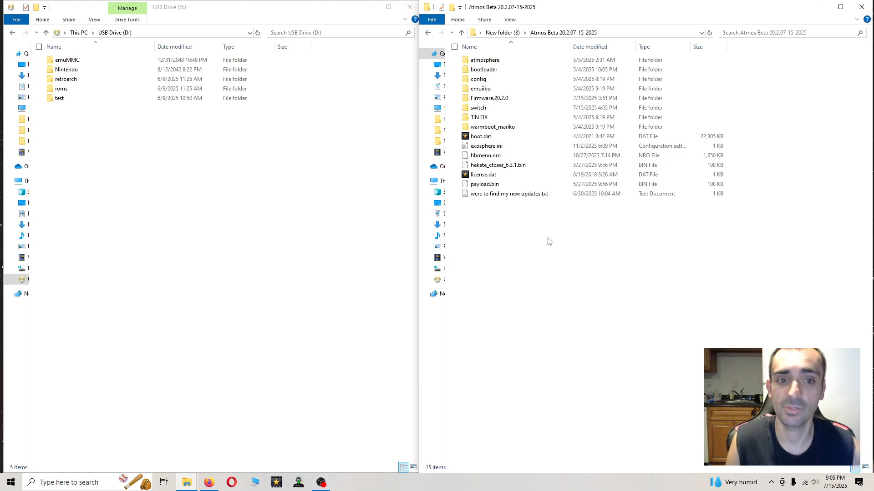
{"action": "mouse_move", "coordinate": [534, 242]}
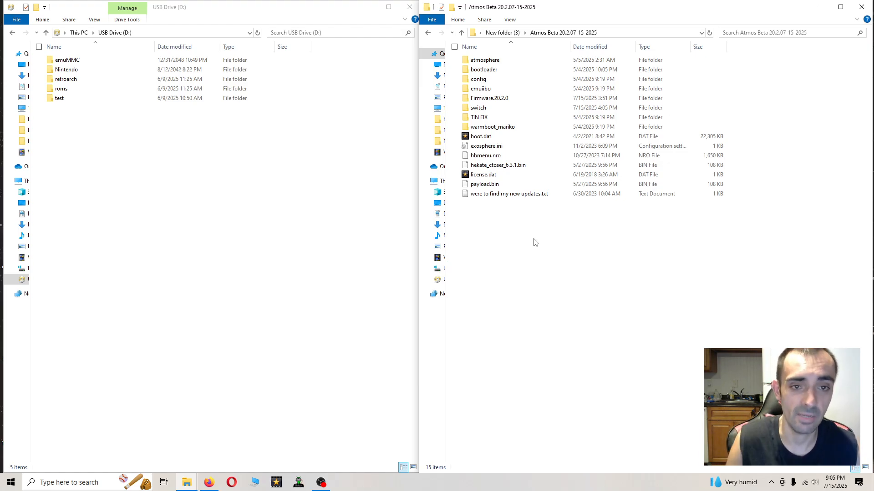
{"action": "key", "text": "ctrl+a"}
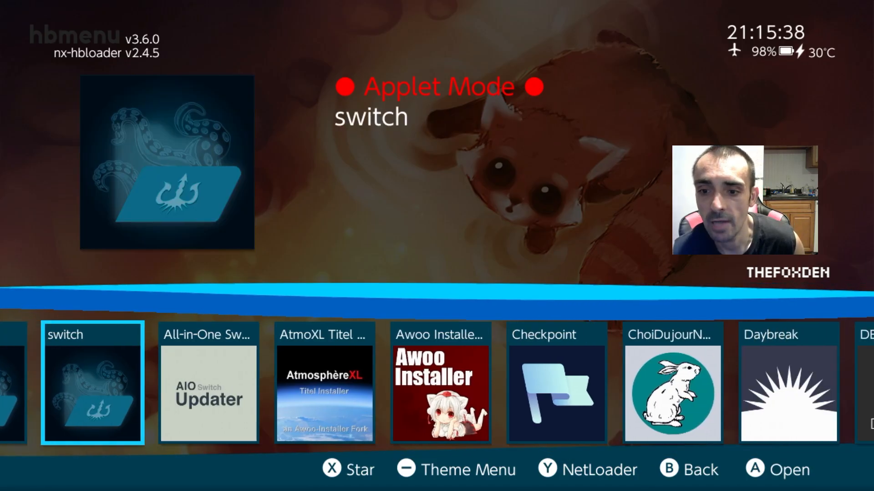
- Choose Install in Daybreak so the card's update directories, including Firmware.20.2.0, are listed
{"action": "scroll", "scroll_direction": "right", "scroll_amount": 3}
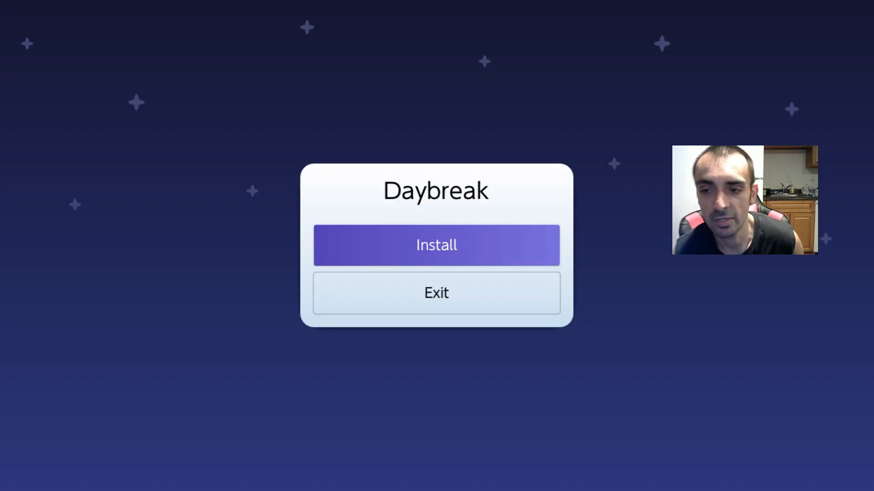
{"action": "left_click", "coordinate": [436, 245]}
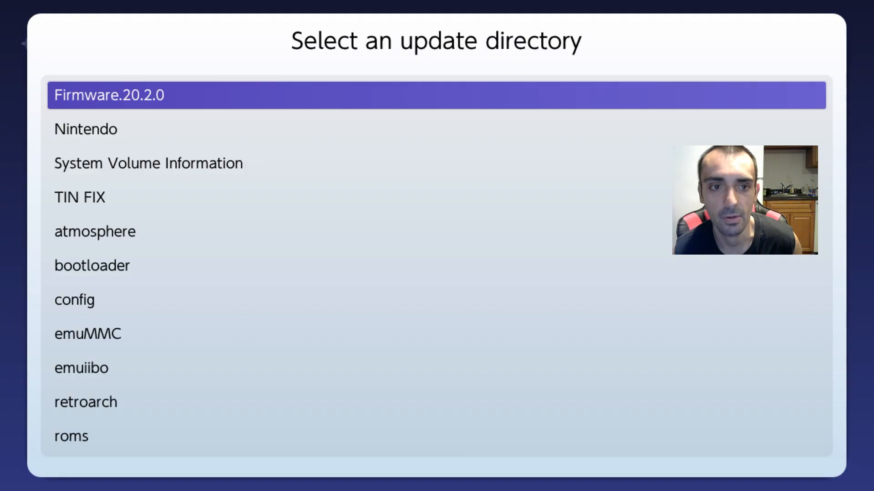
- Install Firmware.20.2.0 (validated as 20.2.0), preserving settings, so installation starts at 0%
{"action": "left_click", "coordinate": [111, 95]}
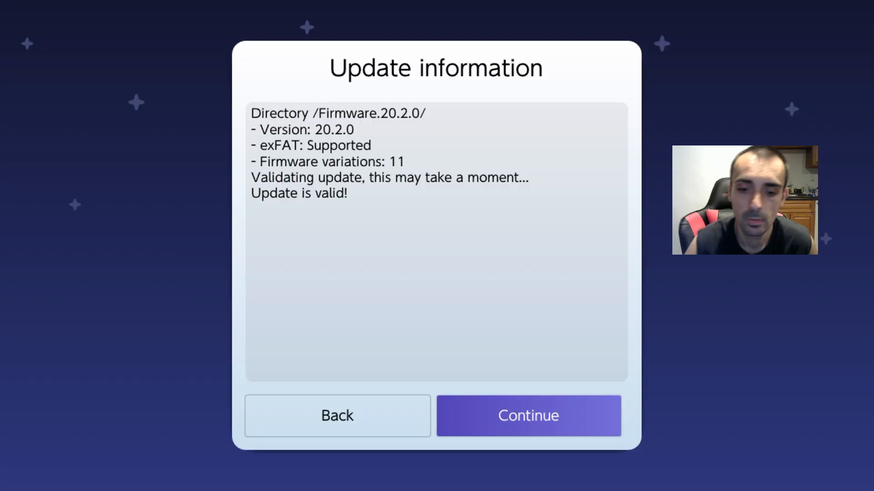
{"action": "left_click", "coordinate": [528, 417]}
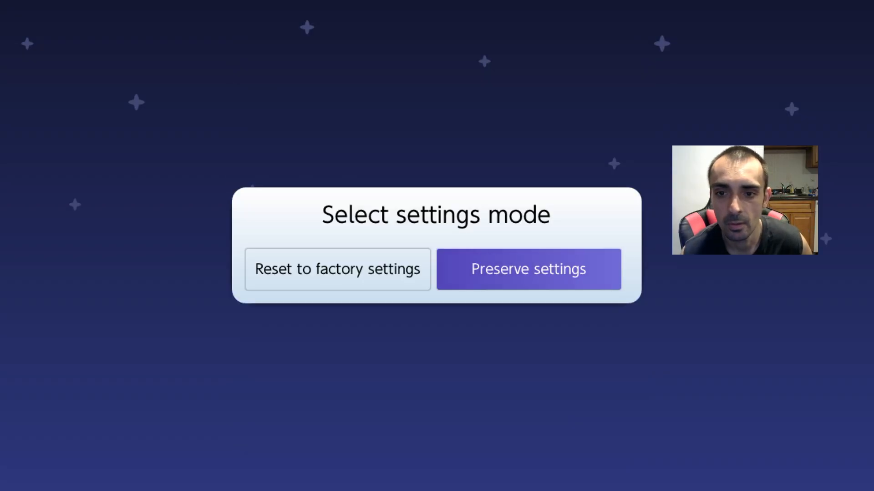
{"action": "left_click", "coordinate": [528, 269]}
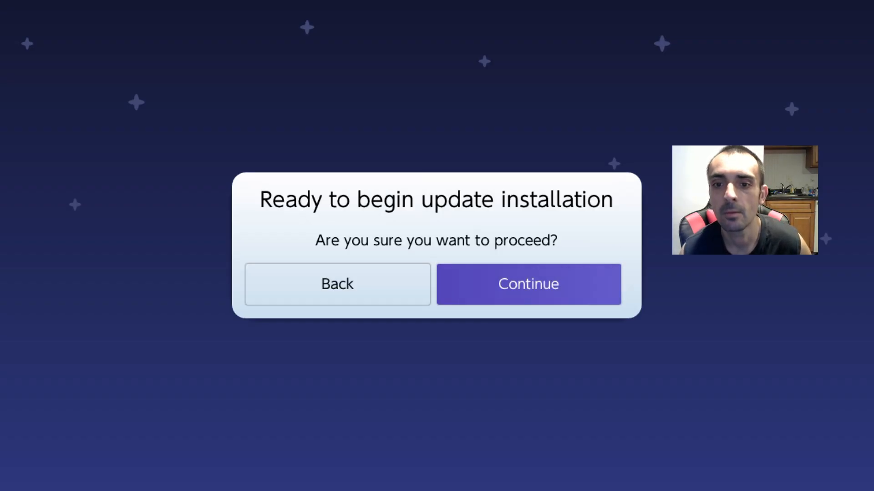
{"action": "left_click", "coordinate": [528, 283]}
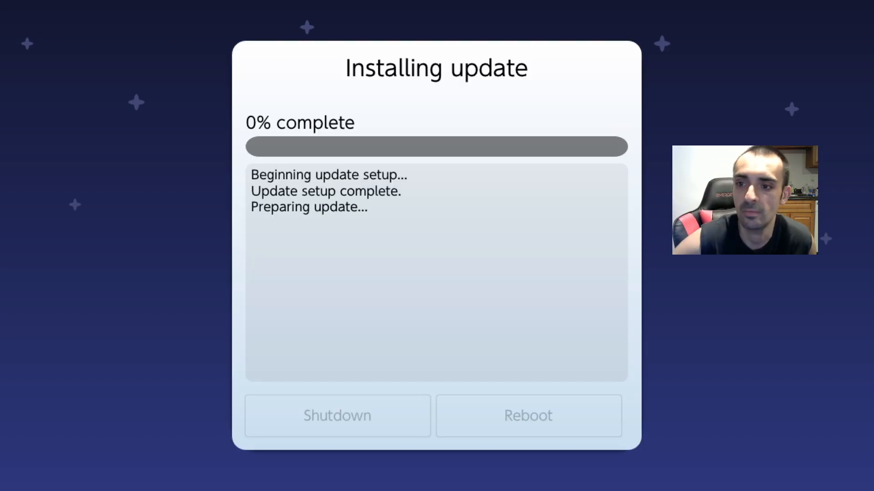